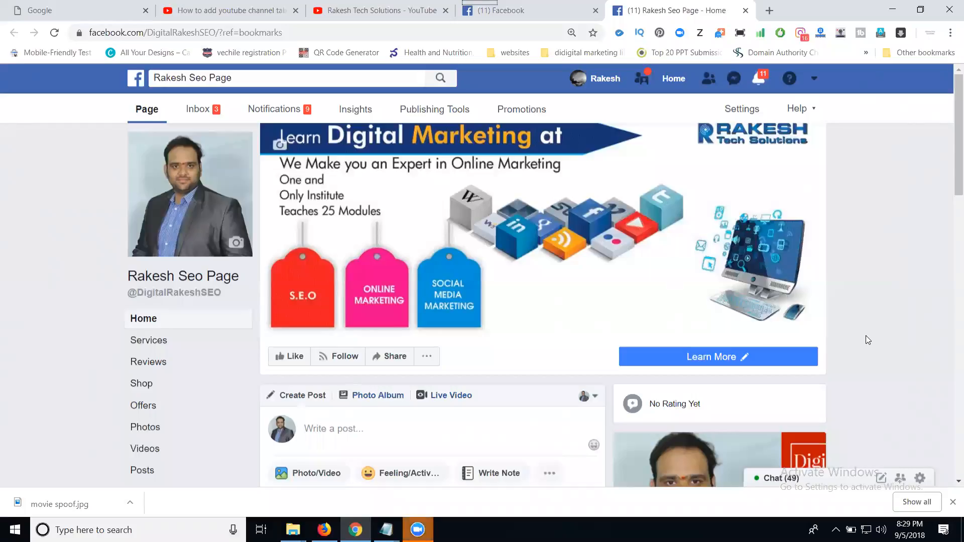
pyautogui.moveTo(863, 326)
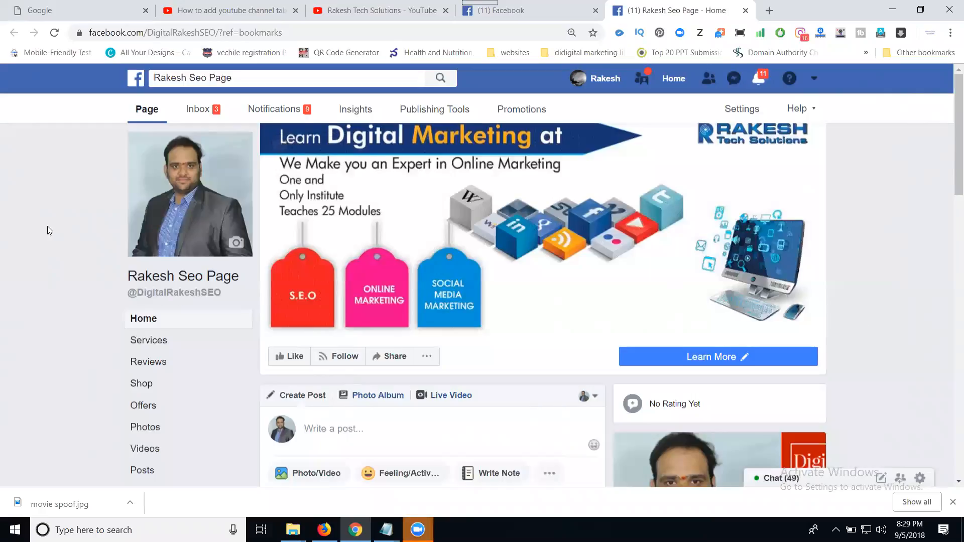
# Check the YouTube channel's videos, then return to the Facebook News Feed.
pyautogui.scroll(-3)
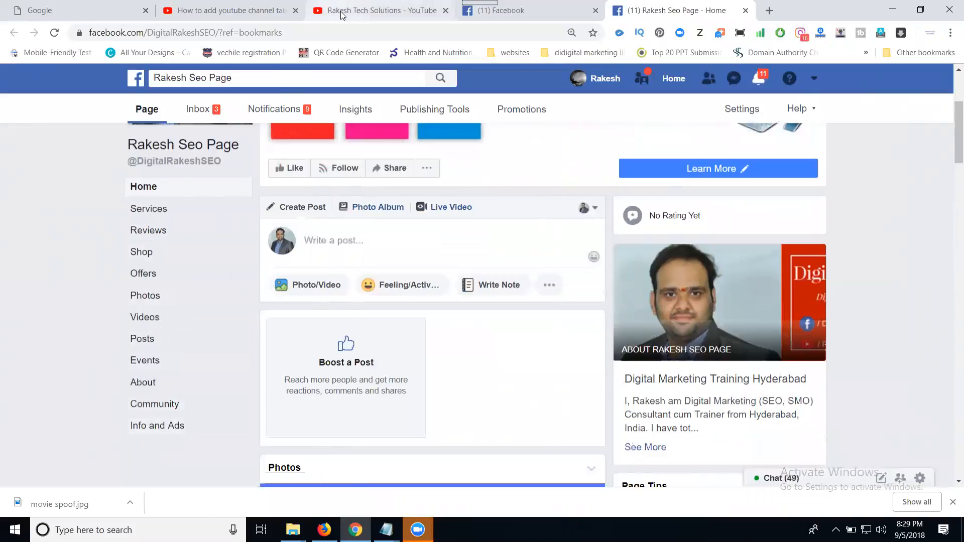
pyautogui.click(375, 11)
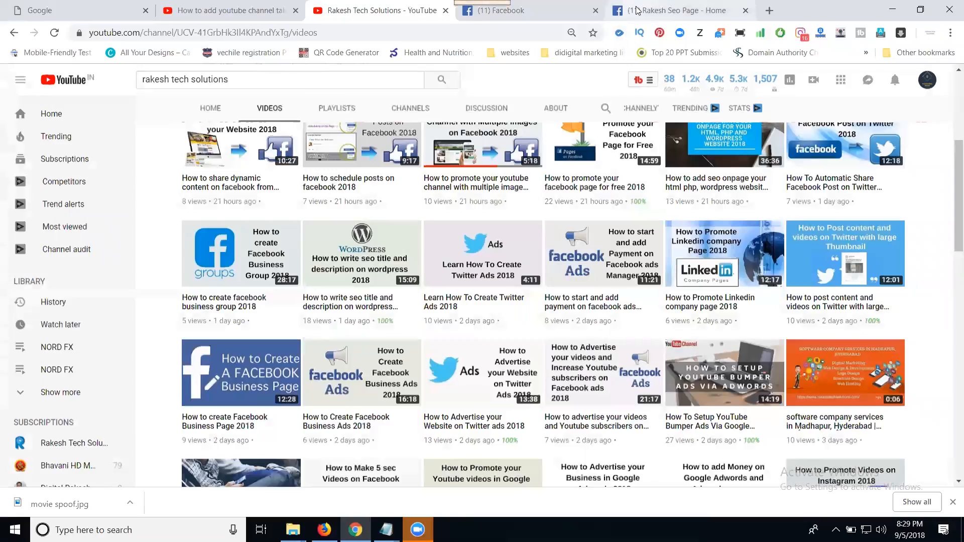
pyautogui.click(672, 11)
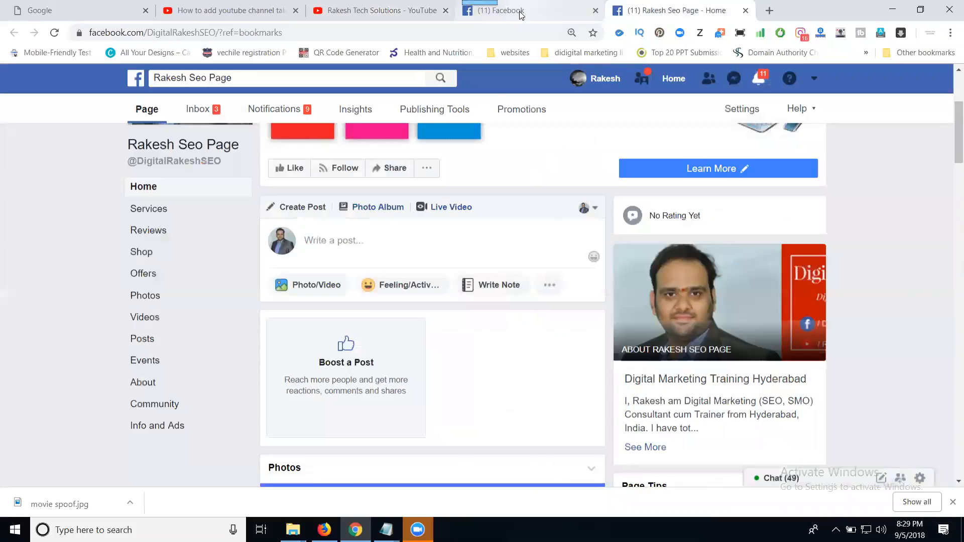
pyautogui.click(673, 78)
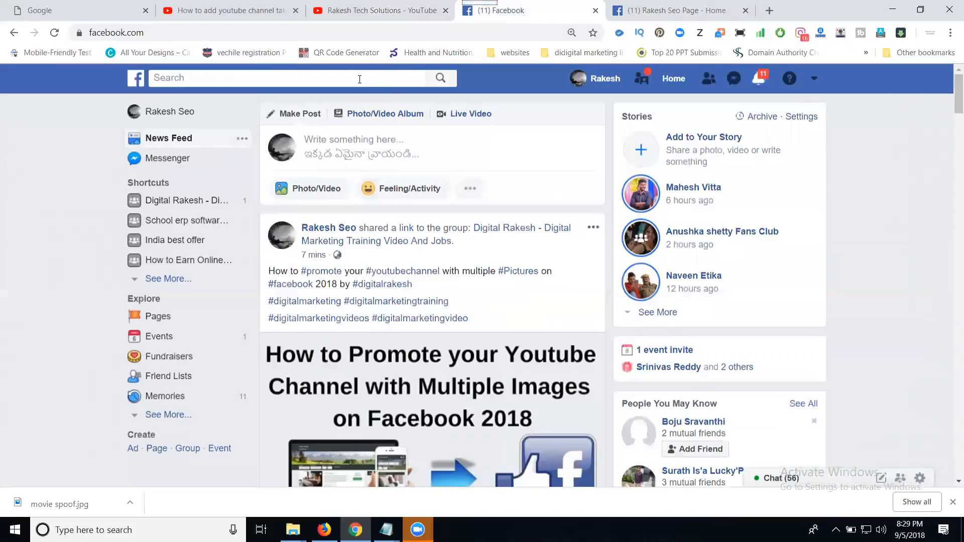
# Search Facebook for 'youtube' and filter the results to Apps.
pyautogui.click(283, 77)
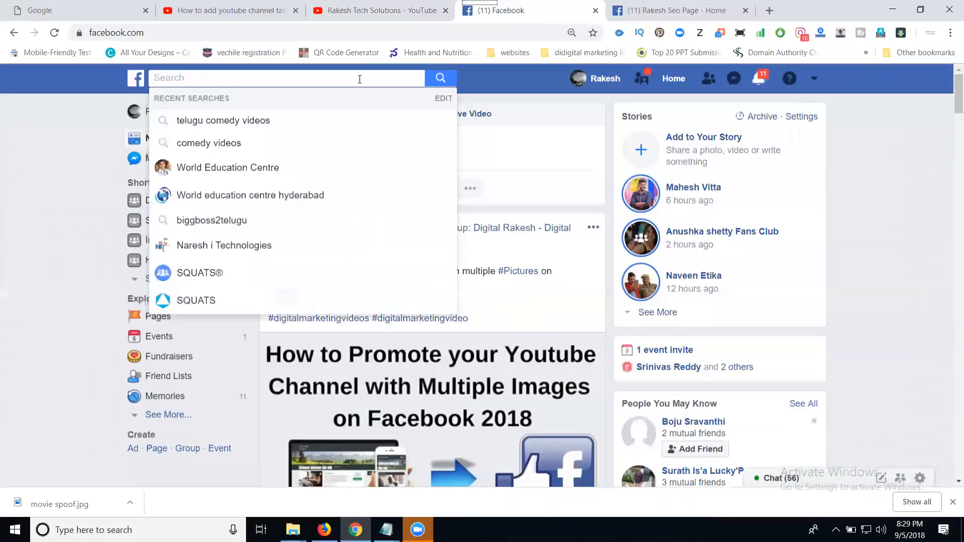
pyautogui.write('youtube')
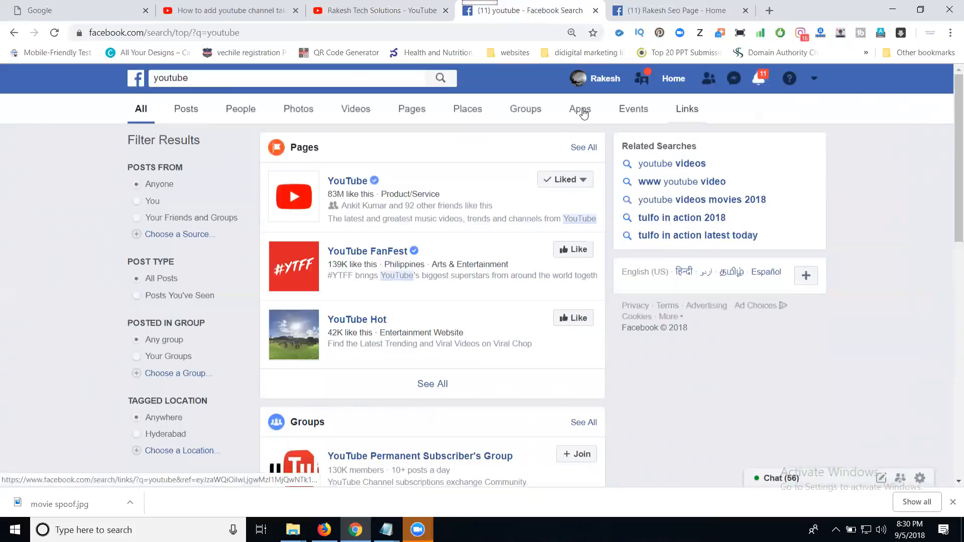
pyautogui.click(579, 109)
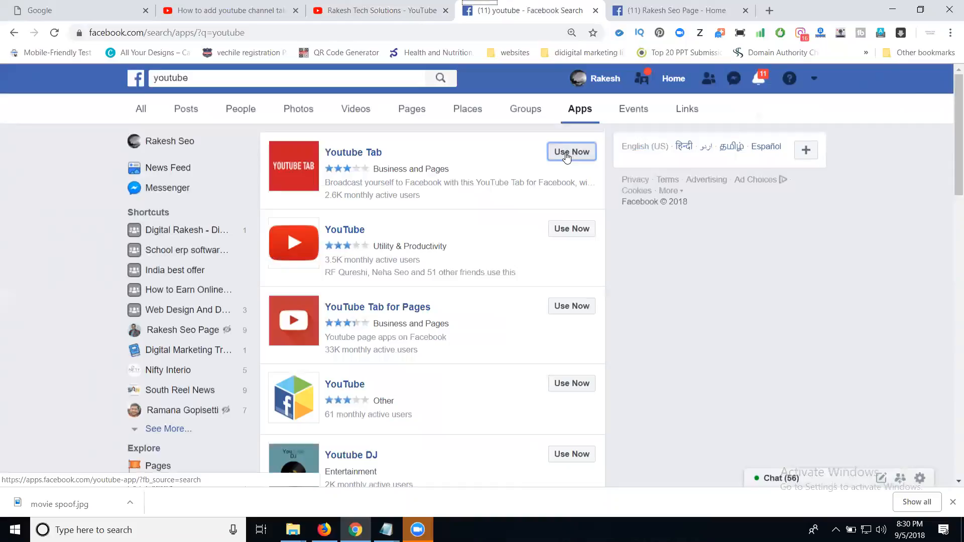
# Use Now on the Youtube Tab app and choose 'Add this app to your Page!'.
pyautogui.click(571, 152)
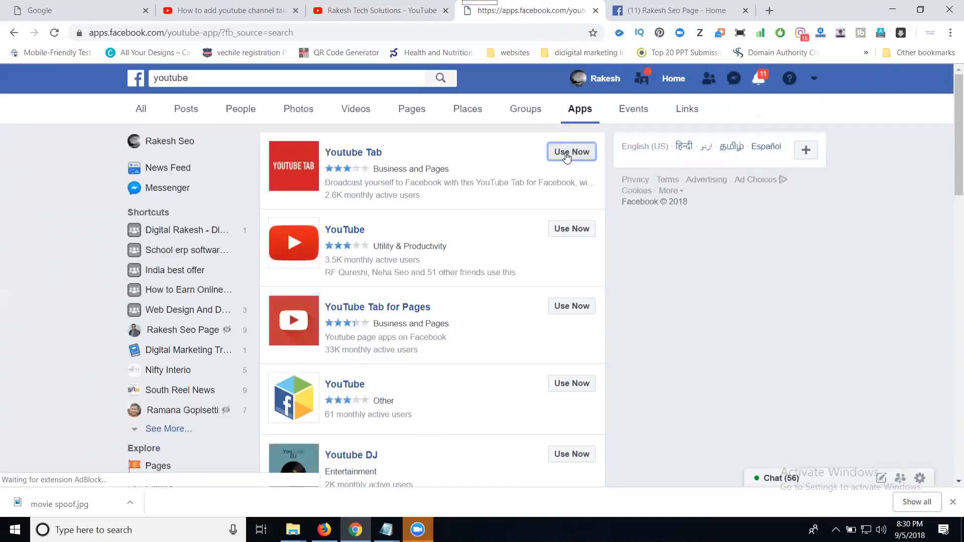
pyautogui.click(570, 151)
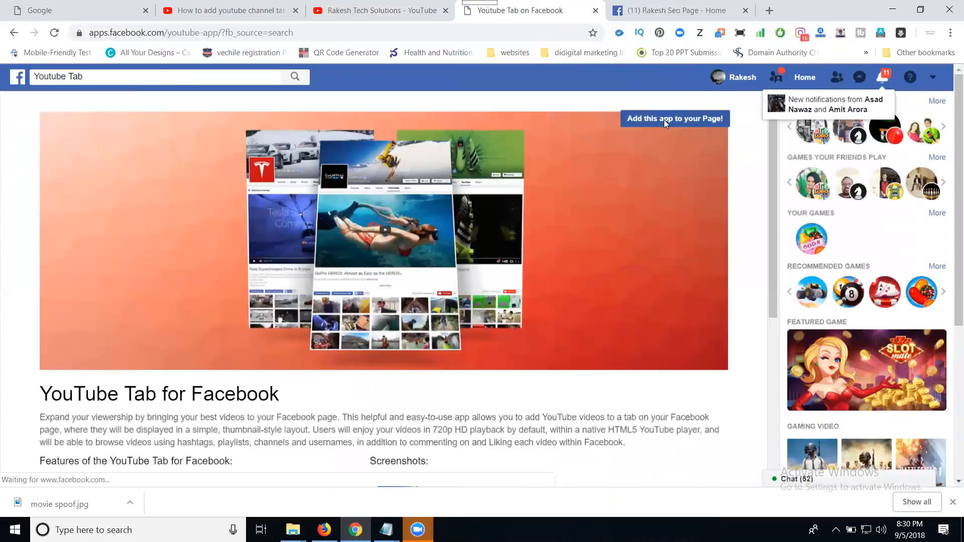
pyautogui.click(674, 118)
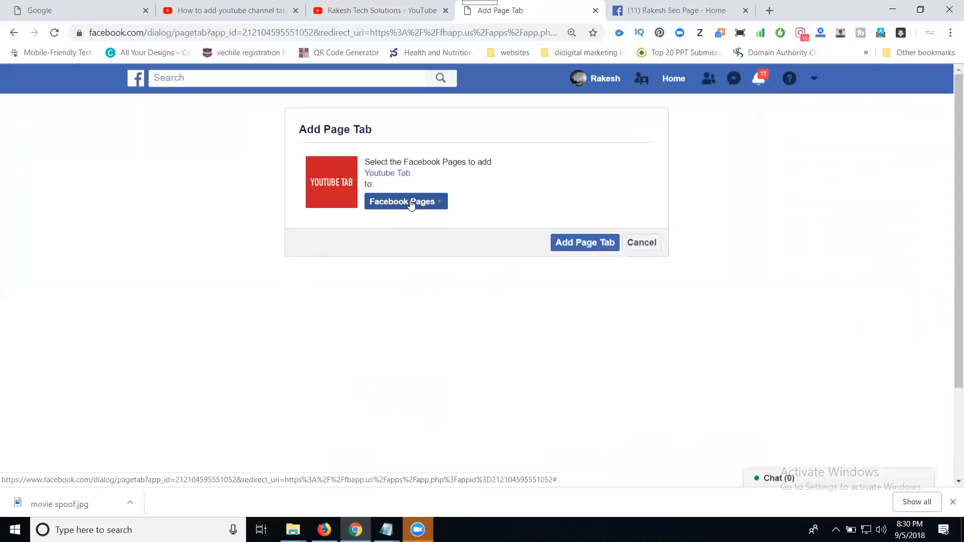
# Pick Rakesh Seo Page from the Facebook Pages list as the destination.
pyautogui.click(584, 242)
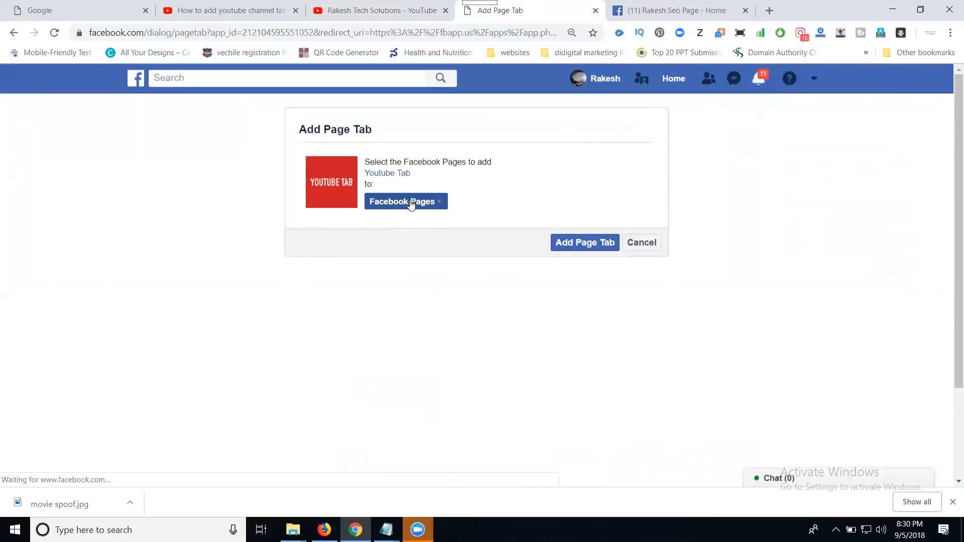
pyautogui.click(405, 201)
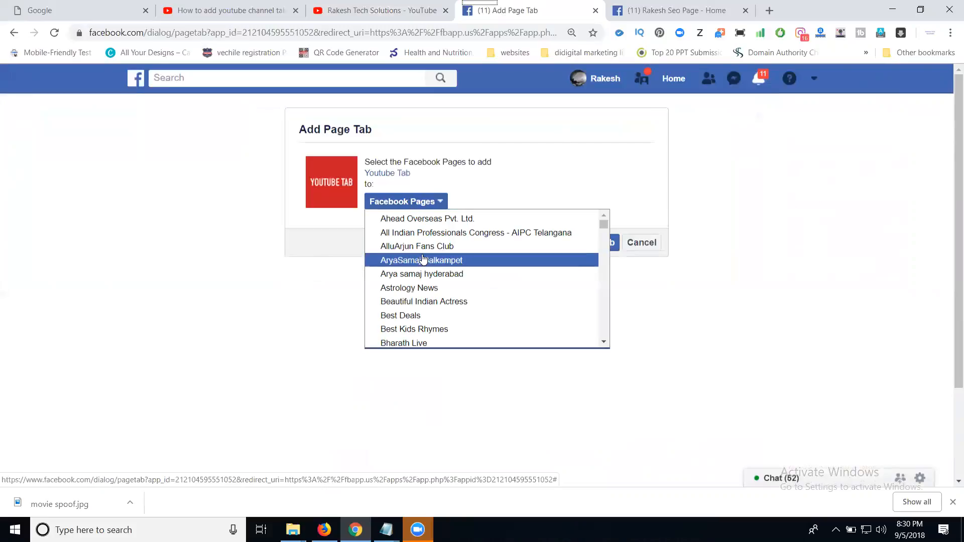
pyautogui.scroll(-3)
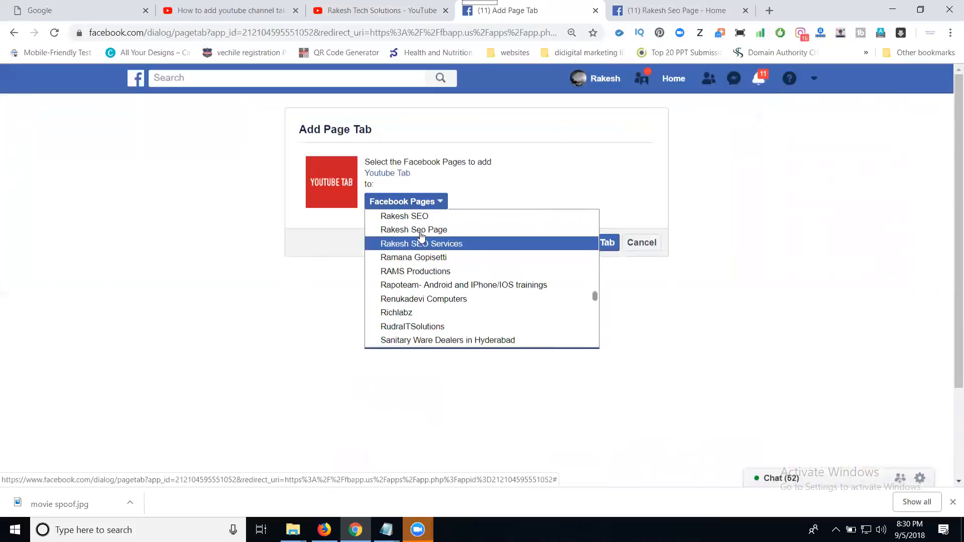
pyautogui.moveTo(421, 229)
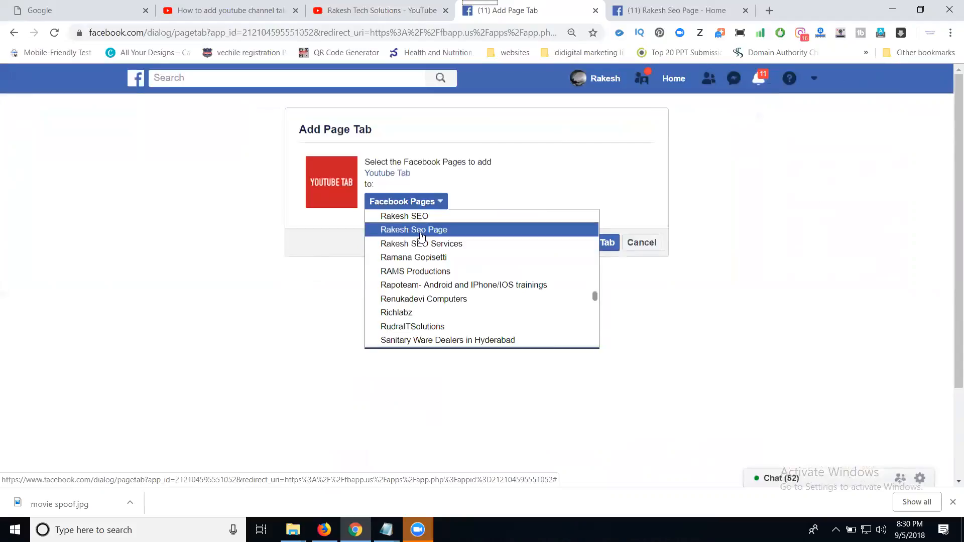
pyautogui.click(413, 229)
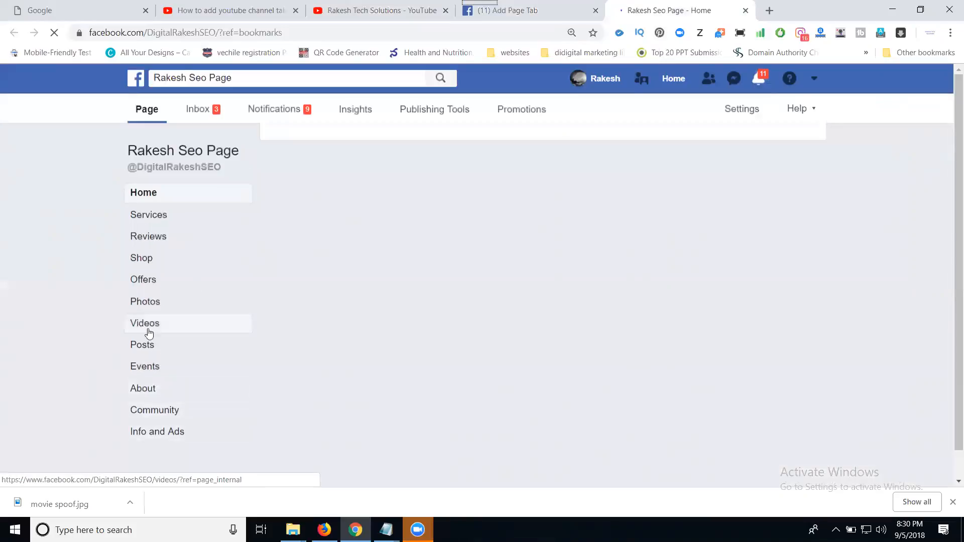
# Confirm Add Page Tab to attach the Youtube Tab to Rakesh Seo Page.
pyautogui.click(156, 431)
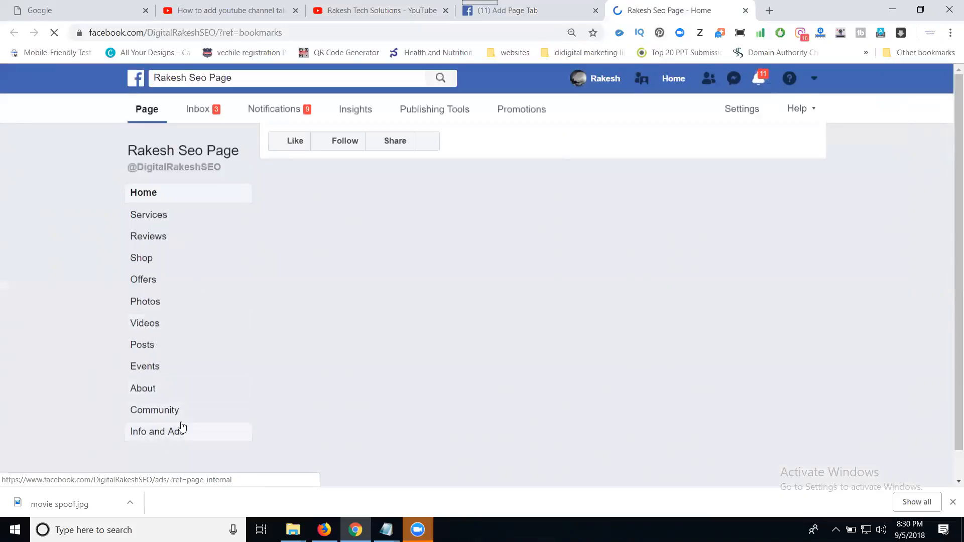
pyautogui.click(526, 10)
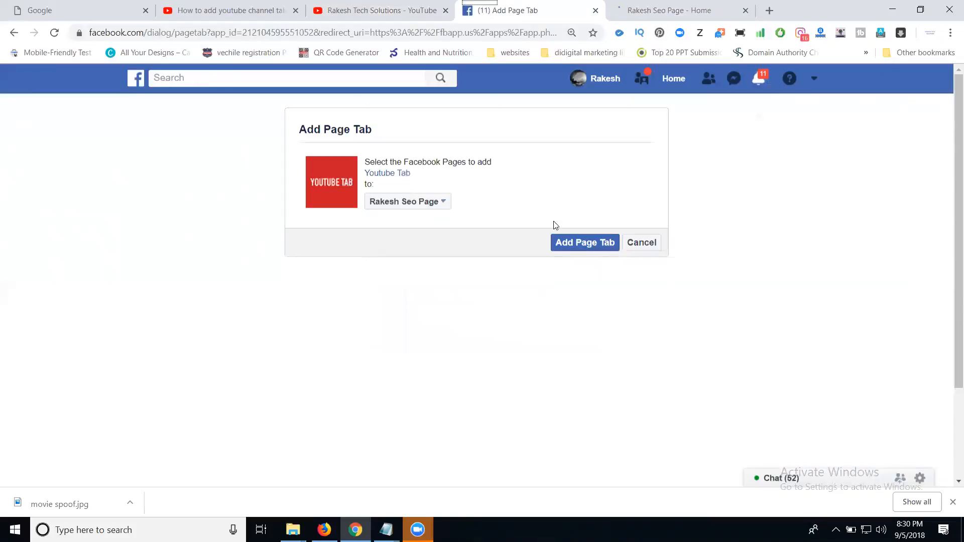
pyautogui.click(584, 242)
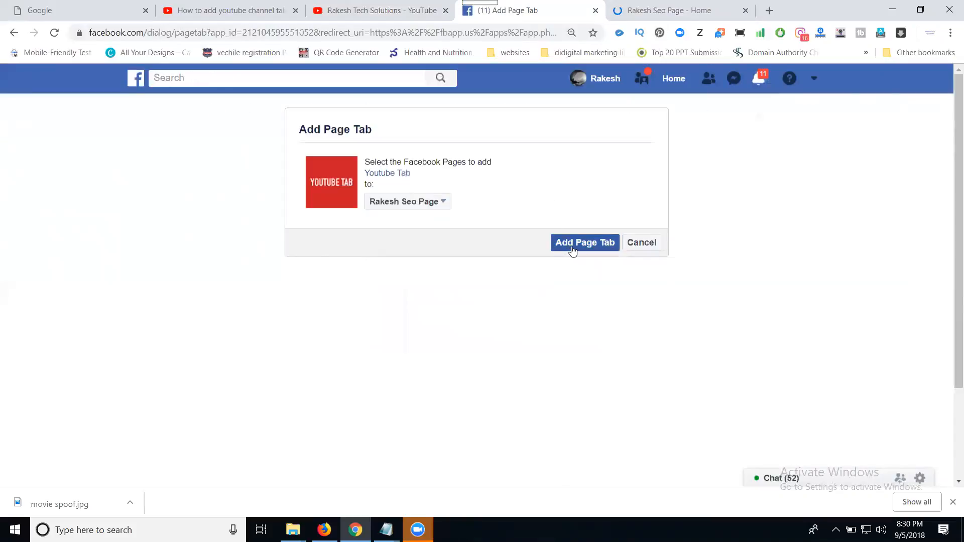
pyautogui.click(583, 242)
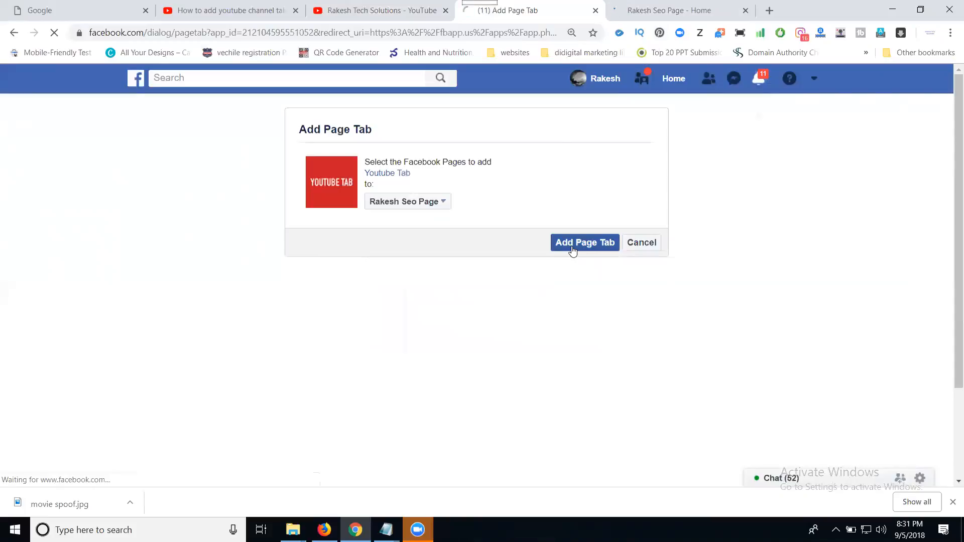
pyautogui.click(584, 242)
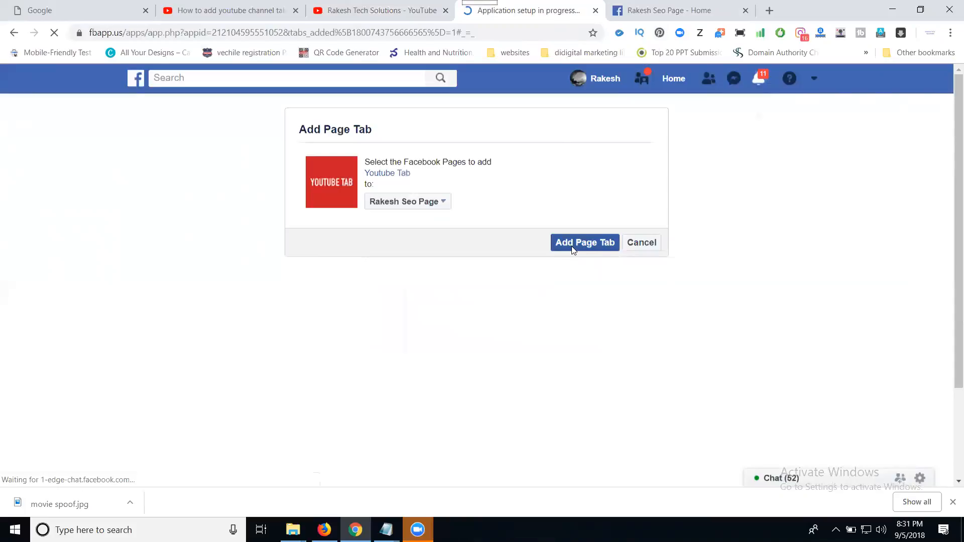
# Let the page load and reveal the YouTube tab's Application settings with channel ID theofficialfacebook.
pyautogui.click(584, 242)
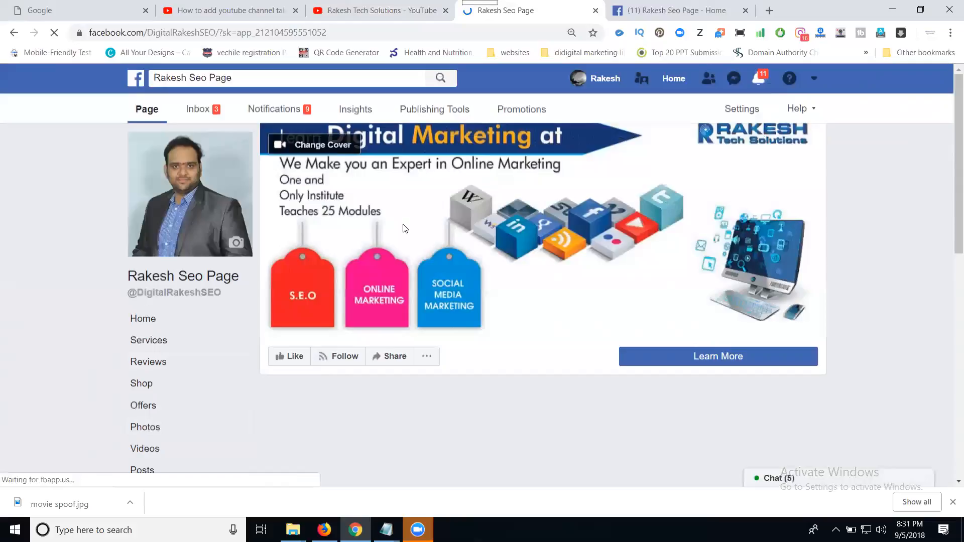
pyautogui.scroll(-3)
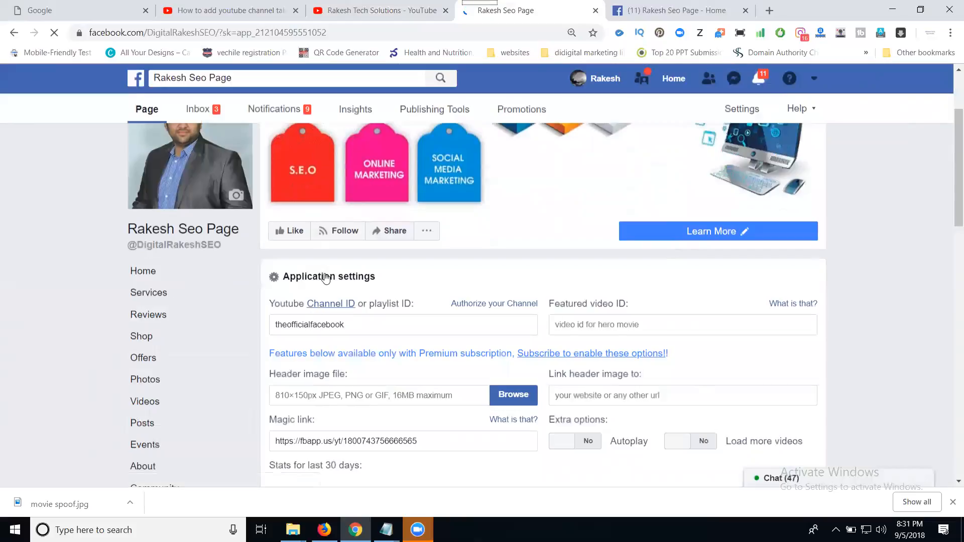
# Copy channel ID UCV-41GrbHk3Il4KPAndYxTg from the YouTube channel into the Channel ID field.
pyautogui.click(376, 11)
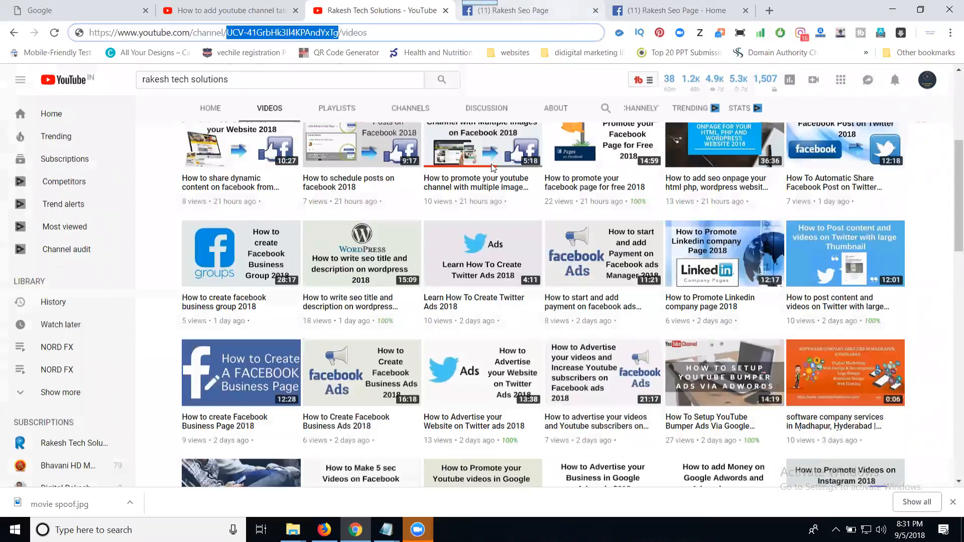
pyautogui.click(526, 10)
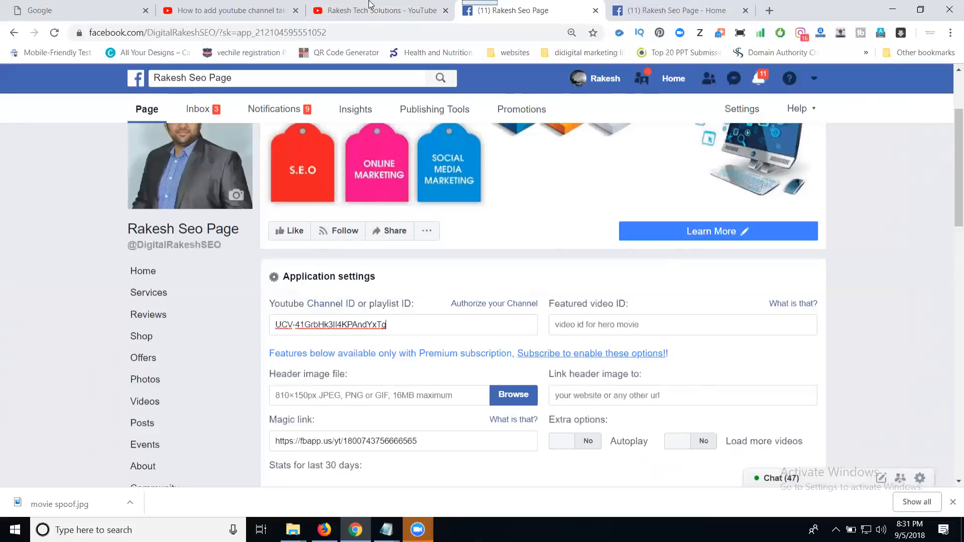
pyautogui.click(375, 11)
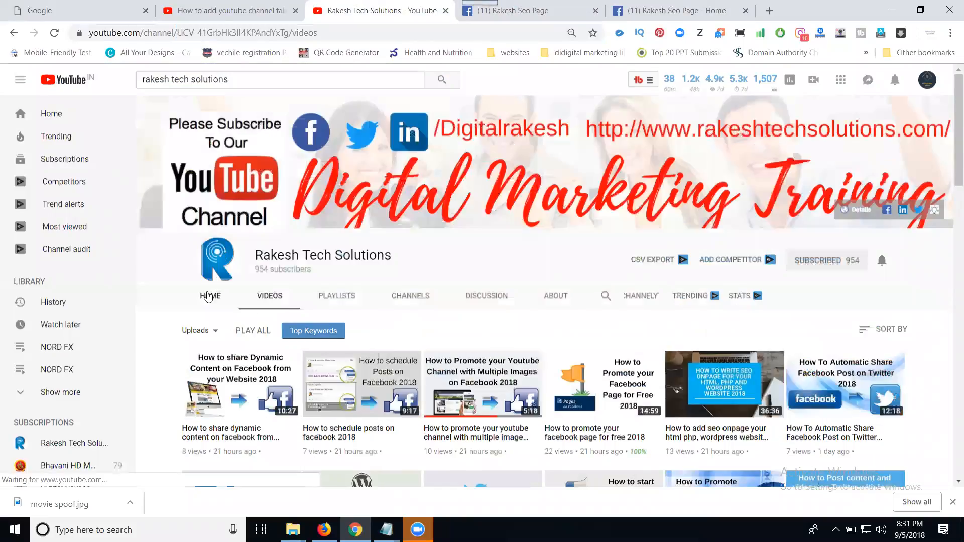
# From the Rakesh Tech Solutions channel home, play all of the Digital Marketing Training Classes playlist.
pyautogui.click(210, 296)
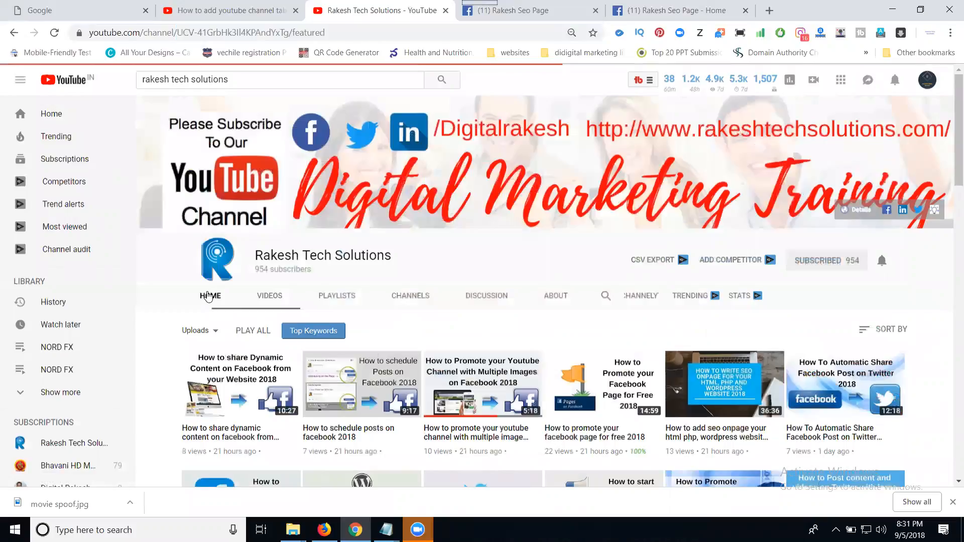
pyautogui.click(210, 296)
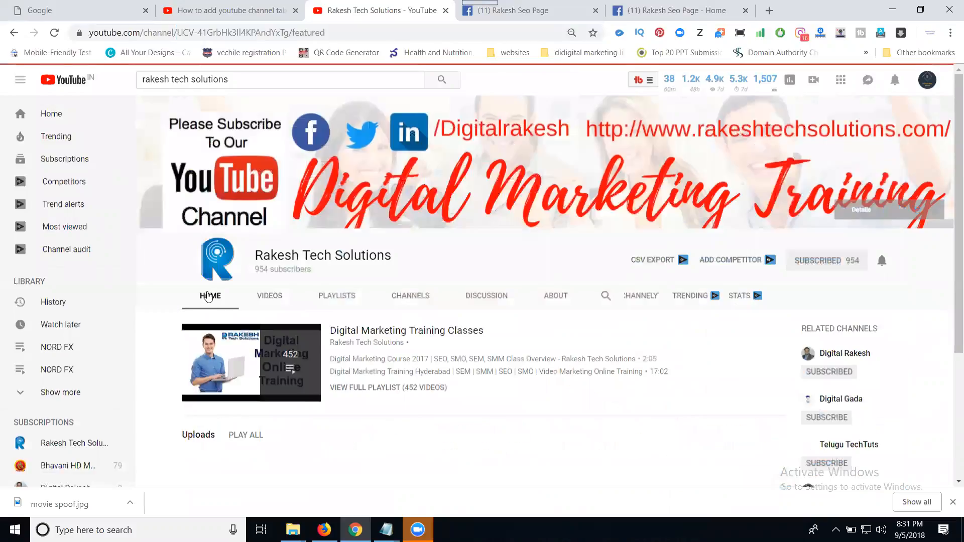
pyautogui.scroll(-3)
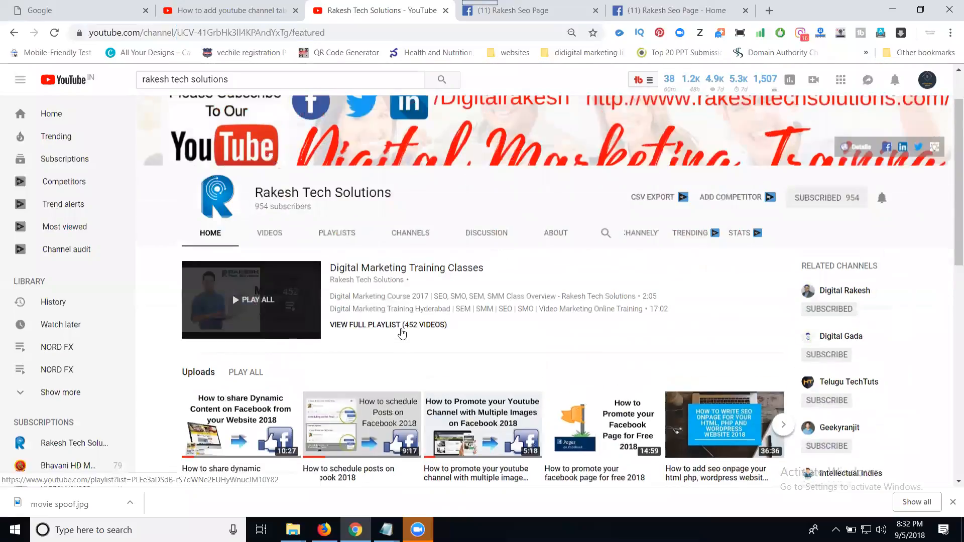
pyautogui.moveTo(267, 291)
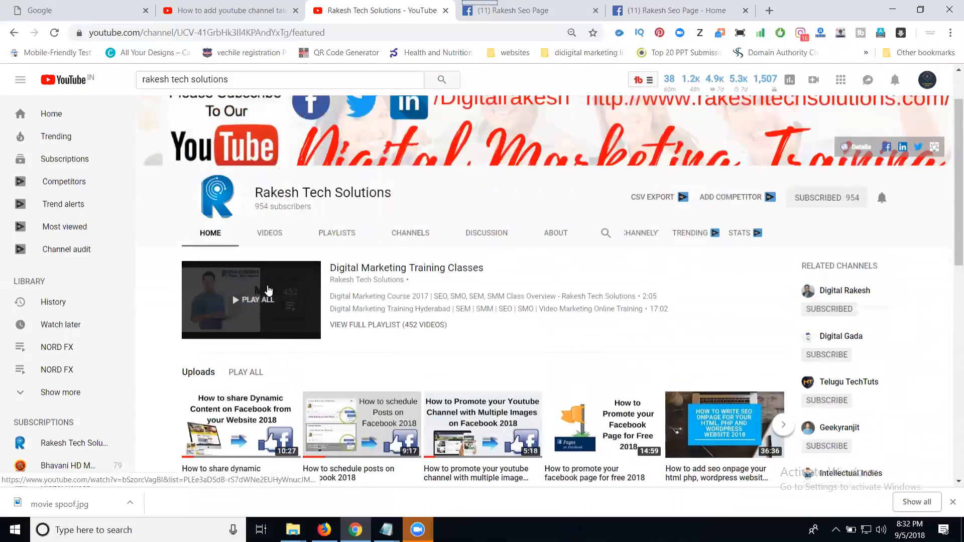
pyautogui.click(250, 299)
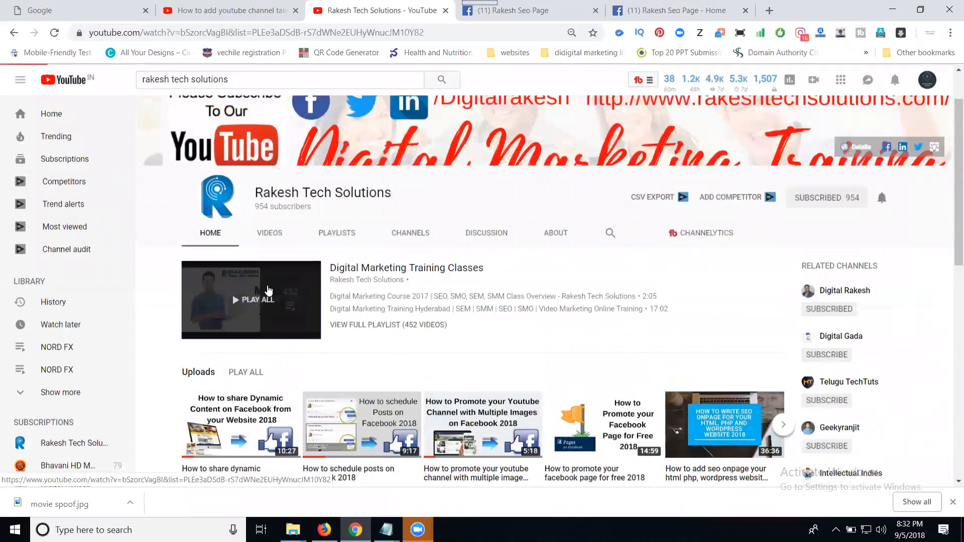
pyautogui.click(250, 300)
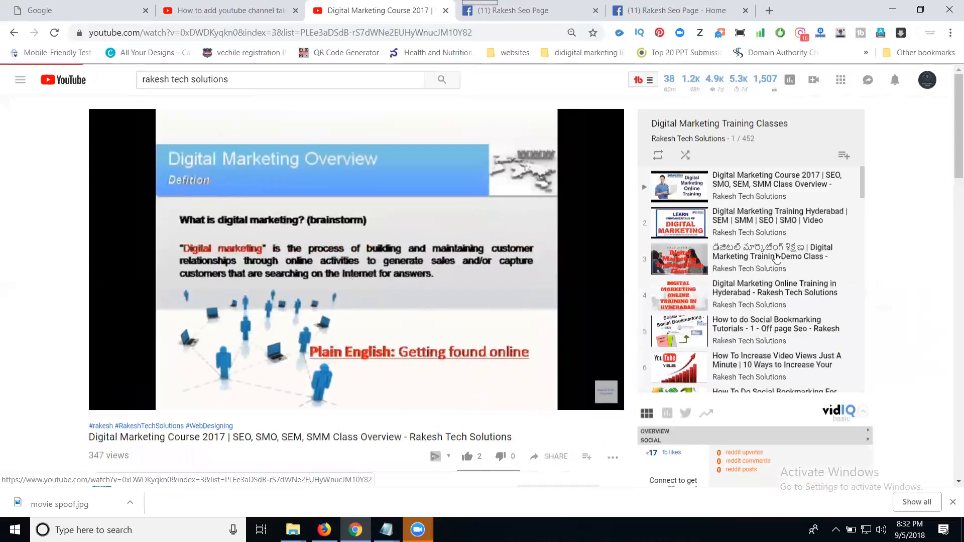
# Get the Demo Class video's youtu.be share link and return to the Rakesh Seo Page settings.
pyautogui.click(775, 252)
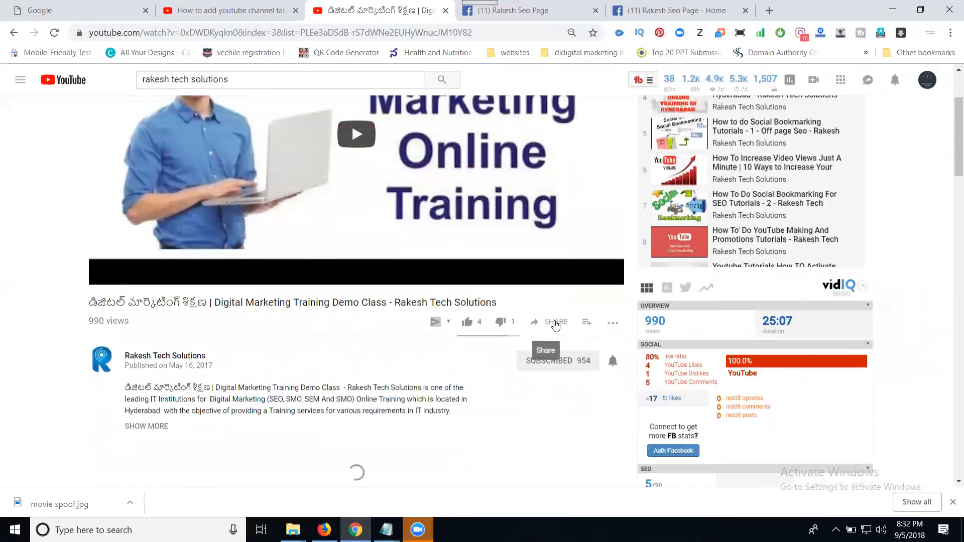
pyautogui.click(553, 322)
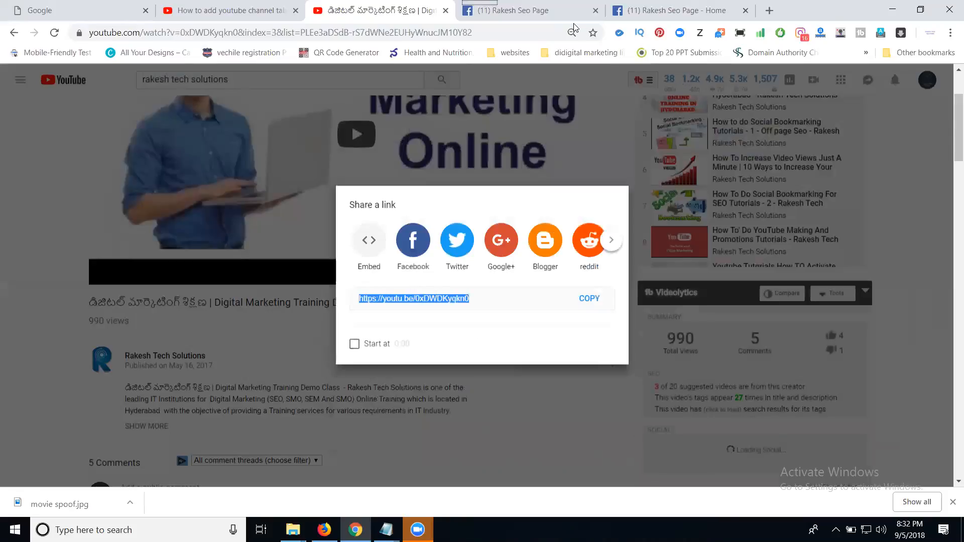
pyautogui.click(529, 11)
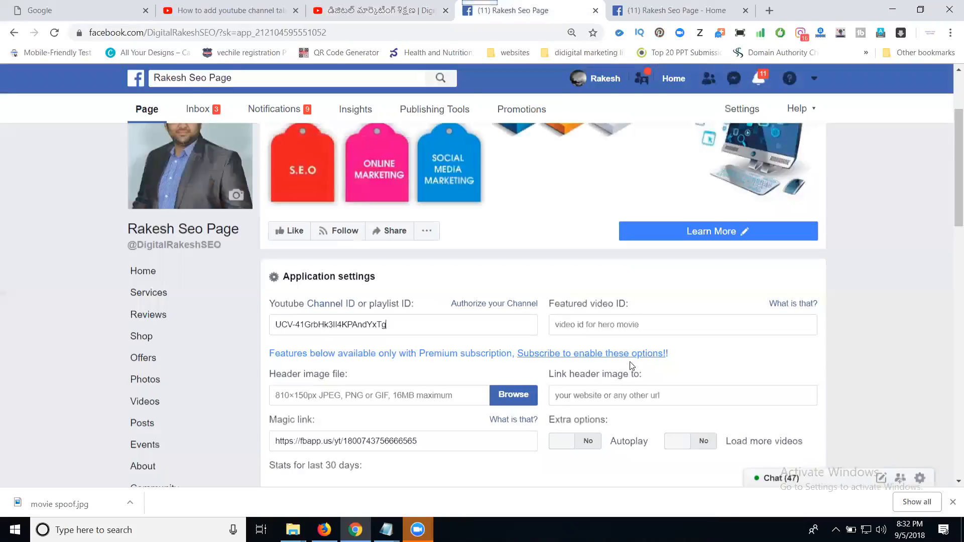
pyautogui.write('https://youtu.be/0xDWDKyqkn0')
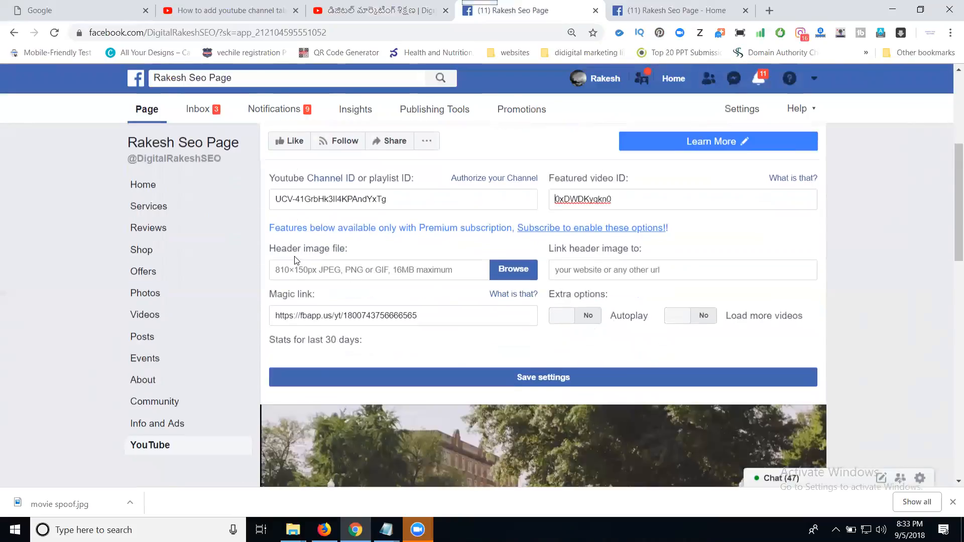
pyautogui.moveTo(317, 260)
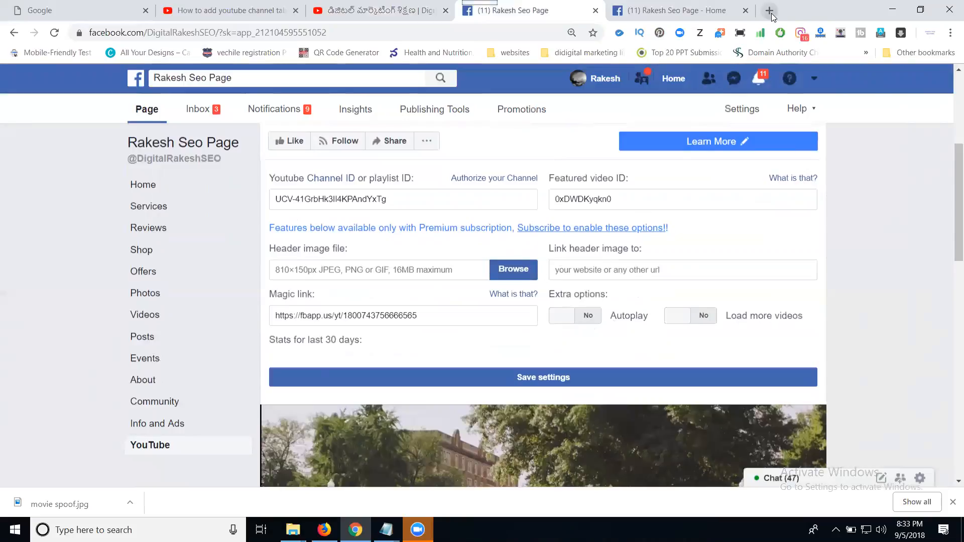
pyautogui.click(770, 11)
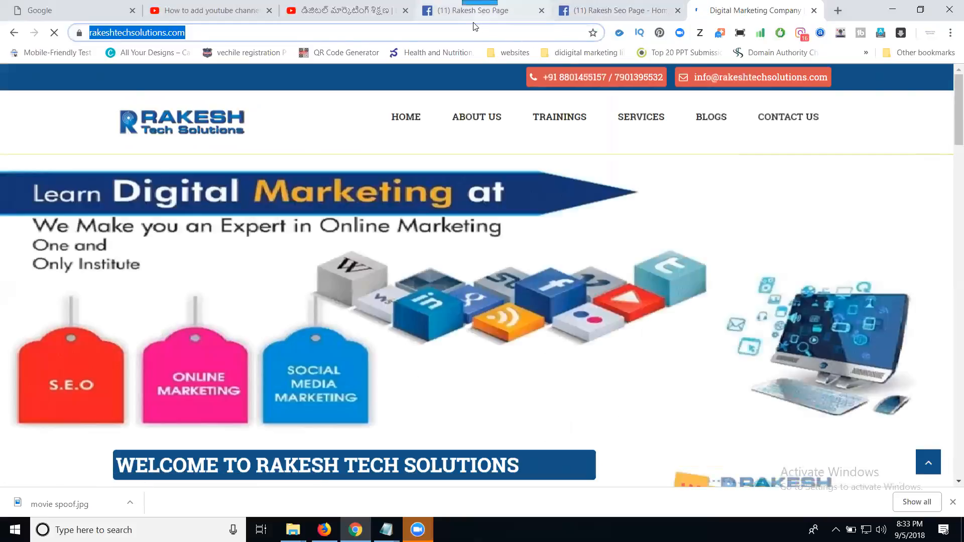
pyautogui.click(482, 10)
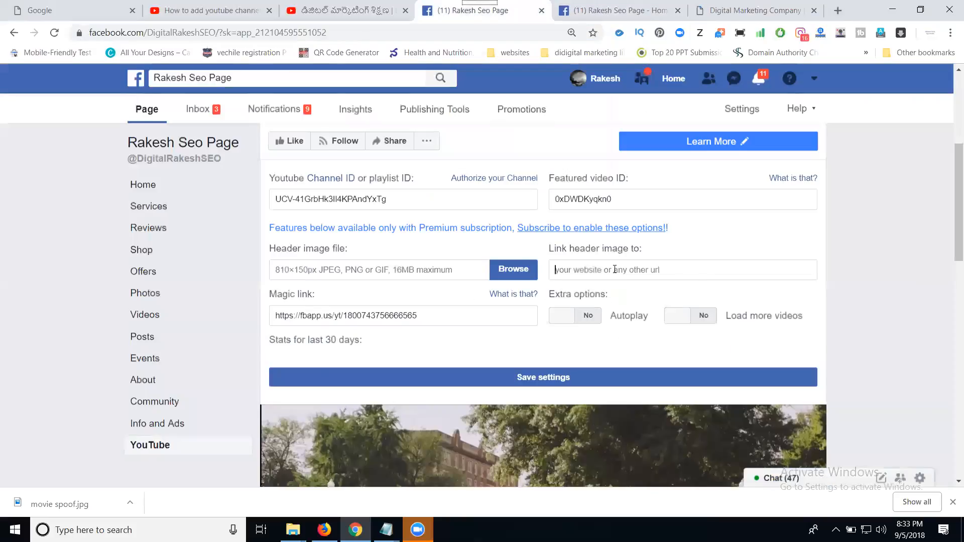
pyautogui.write('https://www.rakeshtechsolutions.com/')
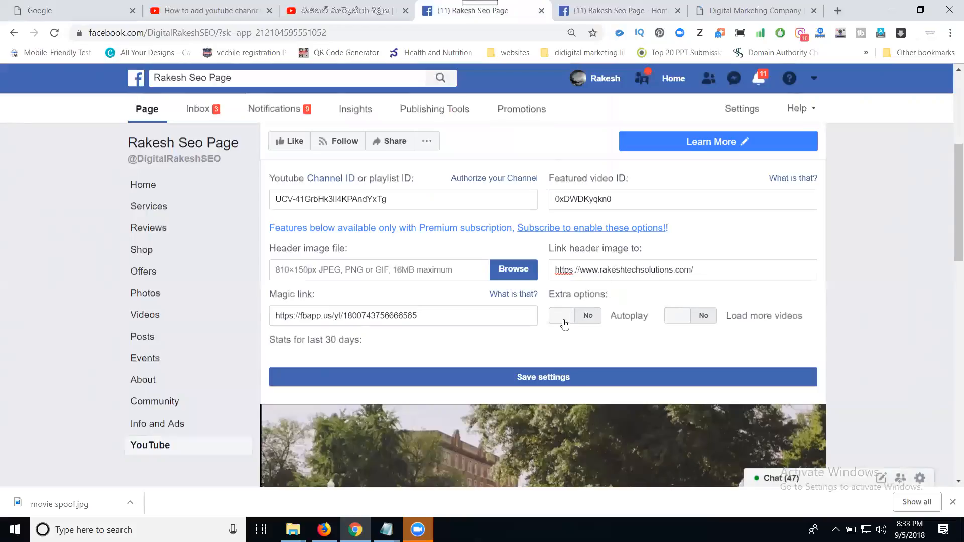
# Set Autoplay and Load more videos to Yes and start choosing a header image file.
pyautogui.click(561, 315)
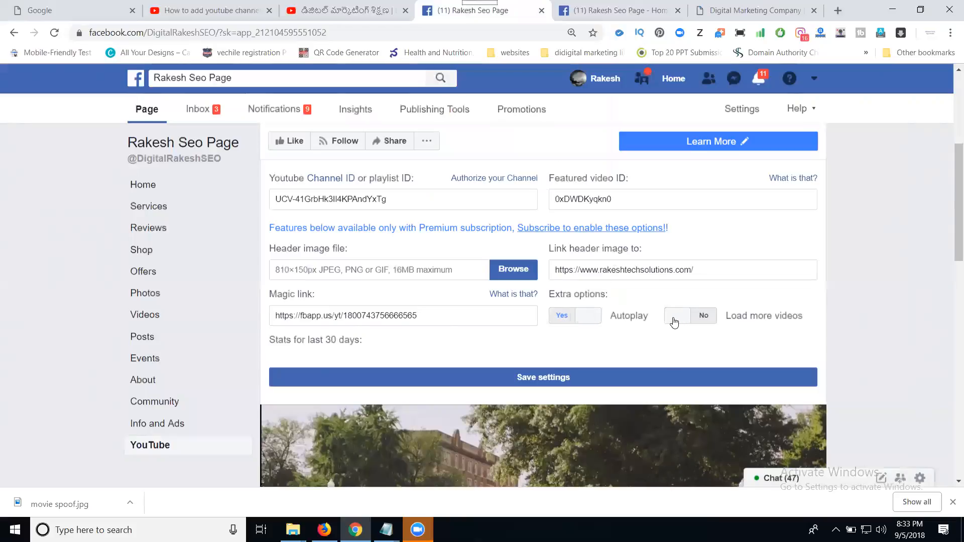
pyautogui.click(677, 316)
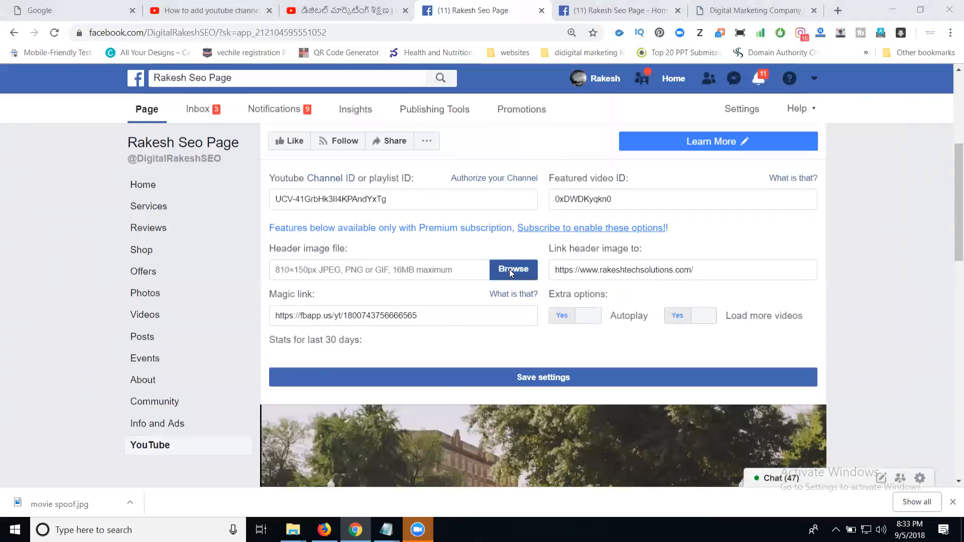
pyautogui.click(512, 269)
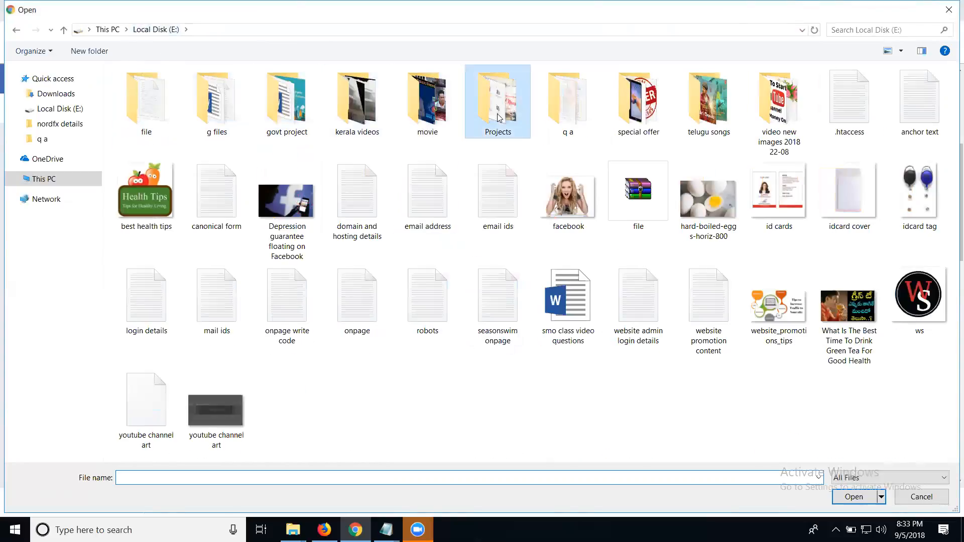
# Navigate the file picker through Projects > digital marketing > Digital Marketing Training.
pyautogui.doubleClick(498, 101)
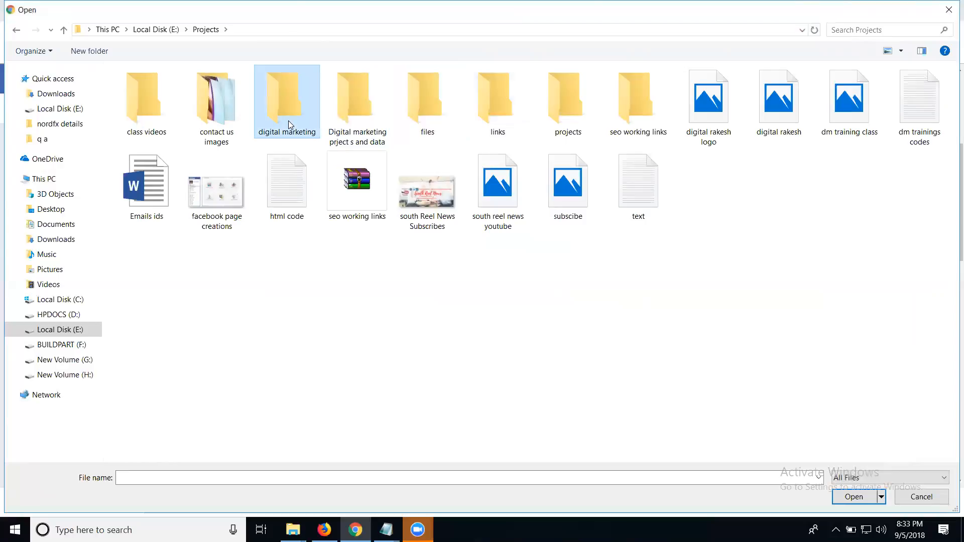
pyautogui.doubleClick(285, 98)
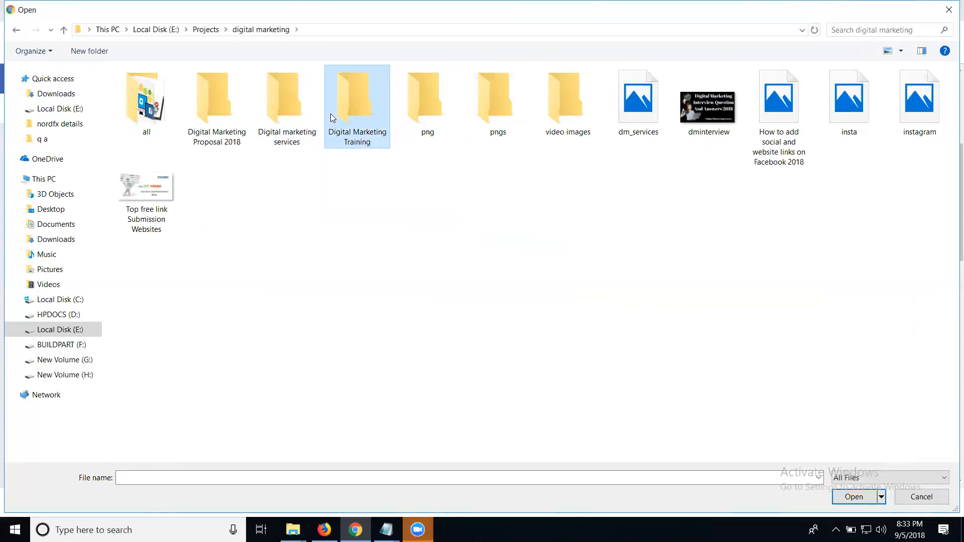
pyautogui.doubleClick(357, 98)
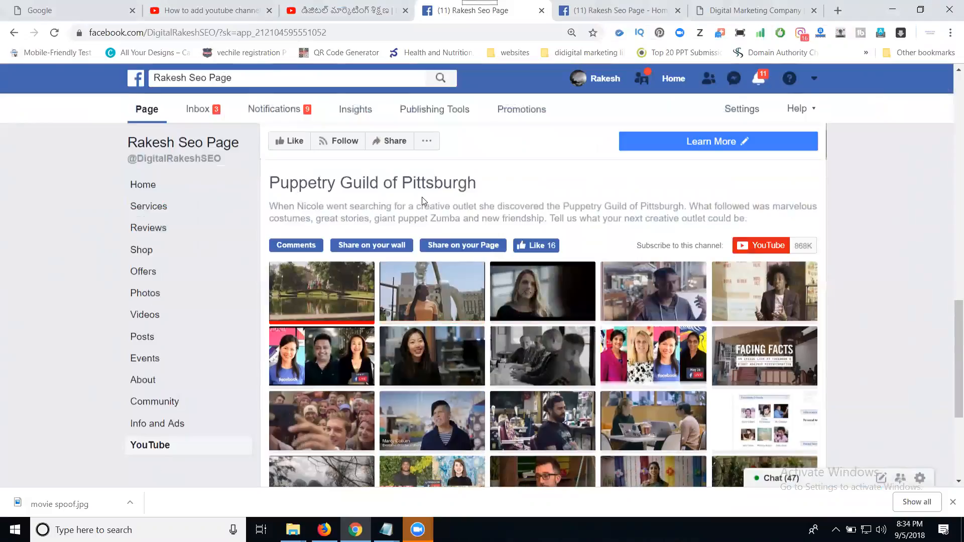
# Reload the YouTube tab, review the featured Demo Class video and uploads grid, and toggle the channel subscription.
pyautogui.click(321, 291)
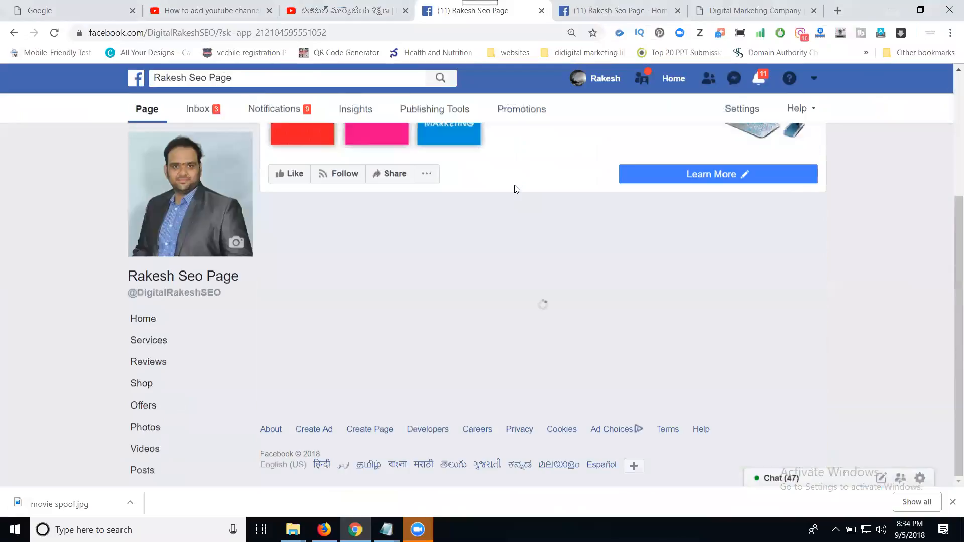
pyautogui.moveTo(829, 189)
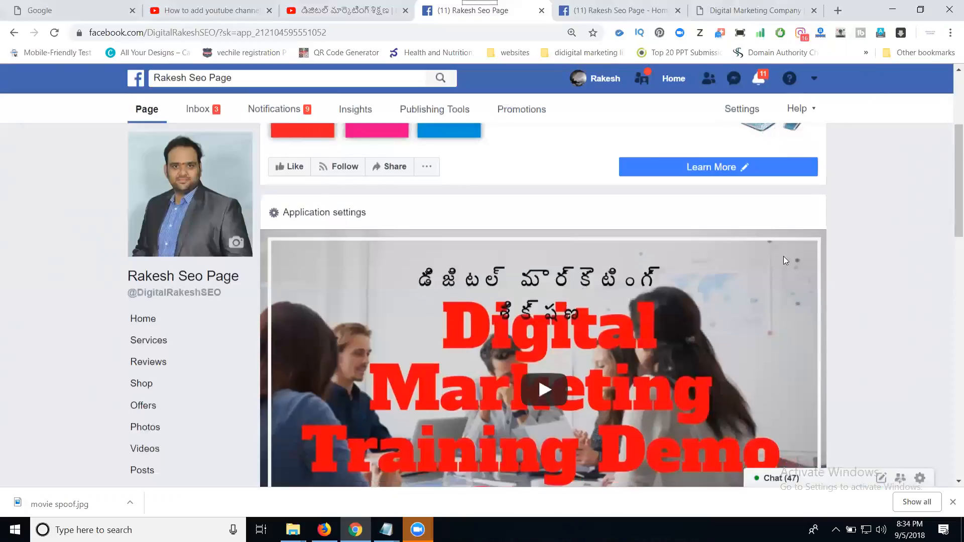
pyautogui.scroll(-3)
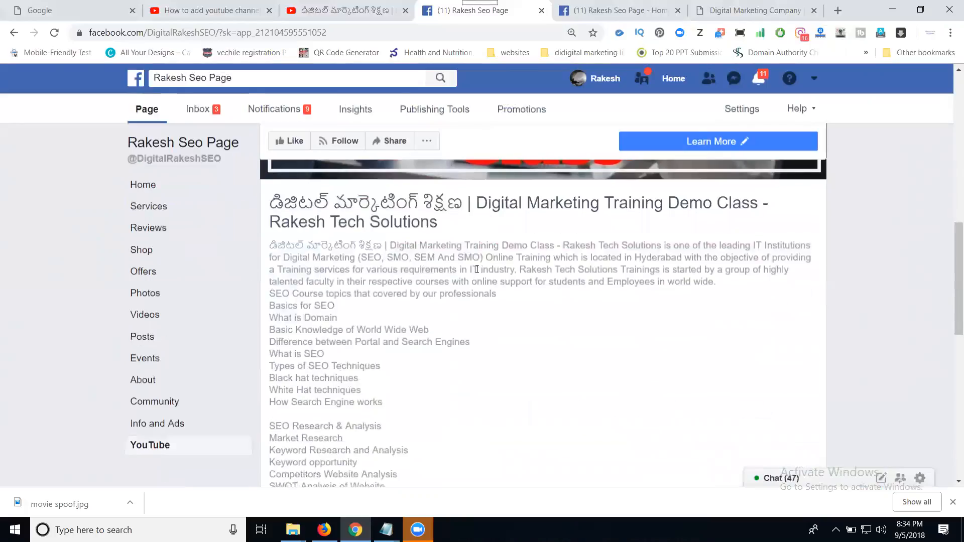
pyautogui.scroll(-3)
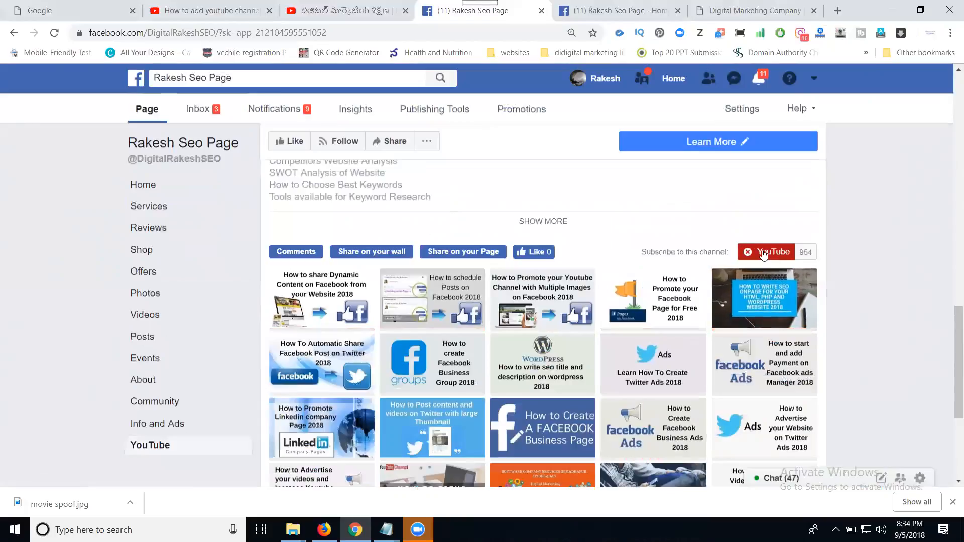
pyautogui.click(765, 252)
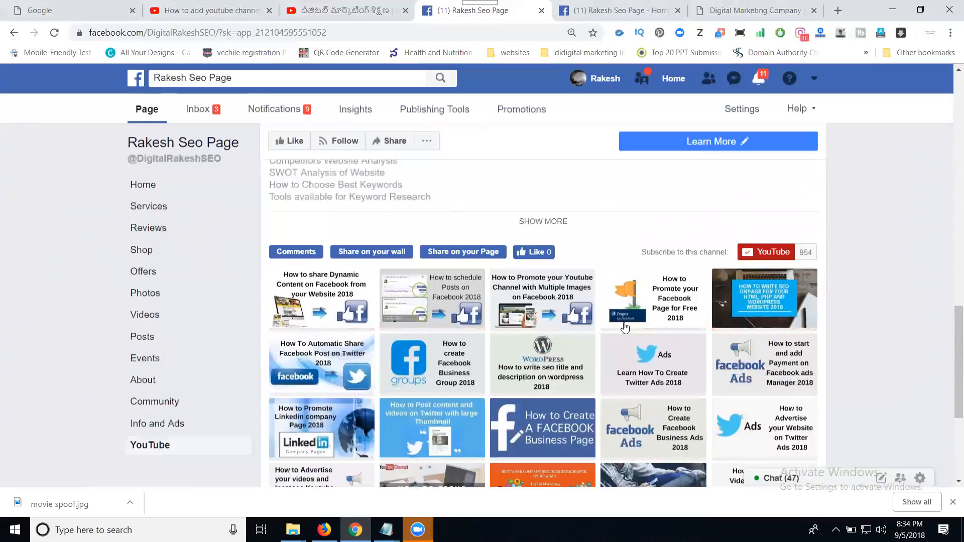